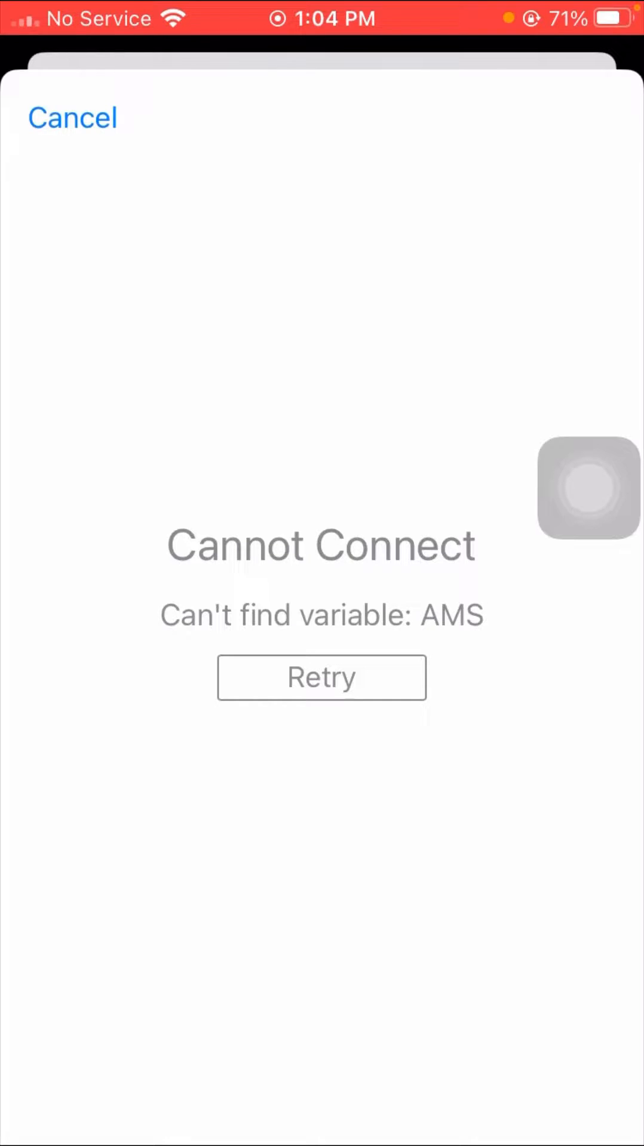
Dismiss the Cannot Connect error sheet and return to the Home Screen
left_click(71, 118)
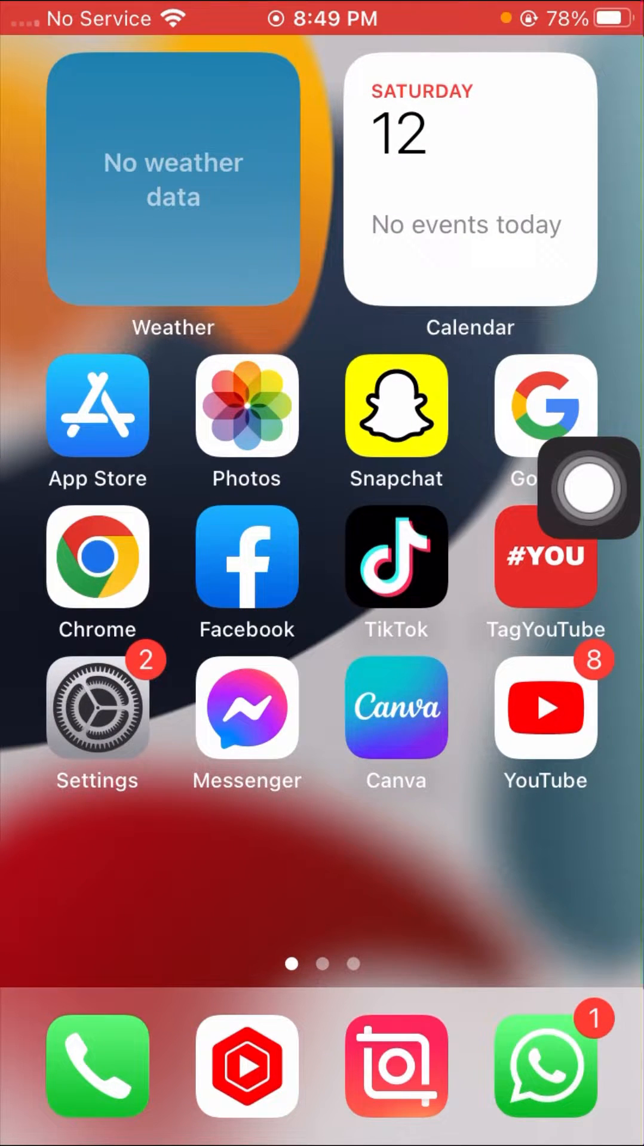
Swipe back and forth between Home Screen pages to find the Settings app
scroll("left", 3)
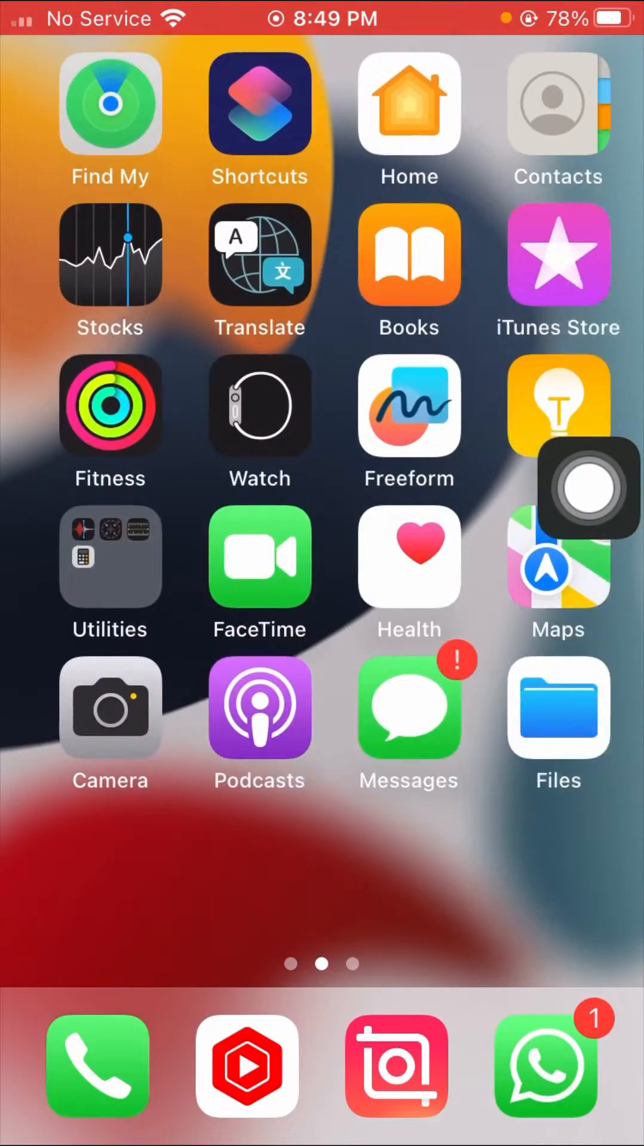
scroll("right", 3)
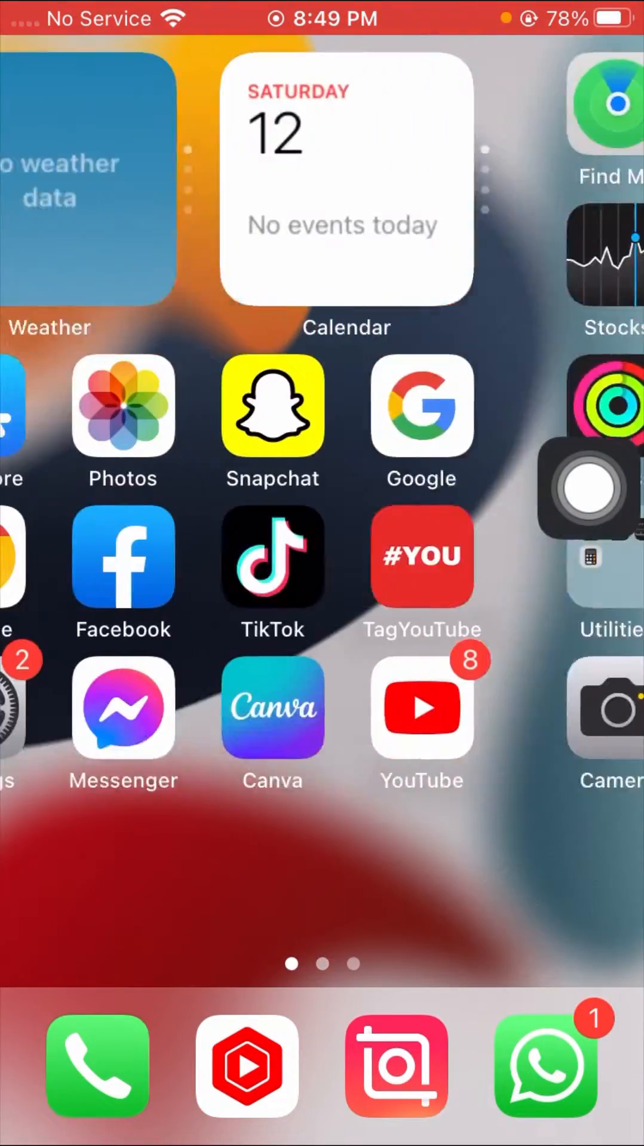
scroll("left", 3)
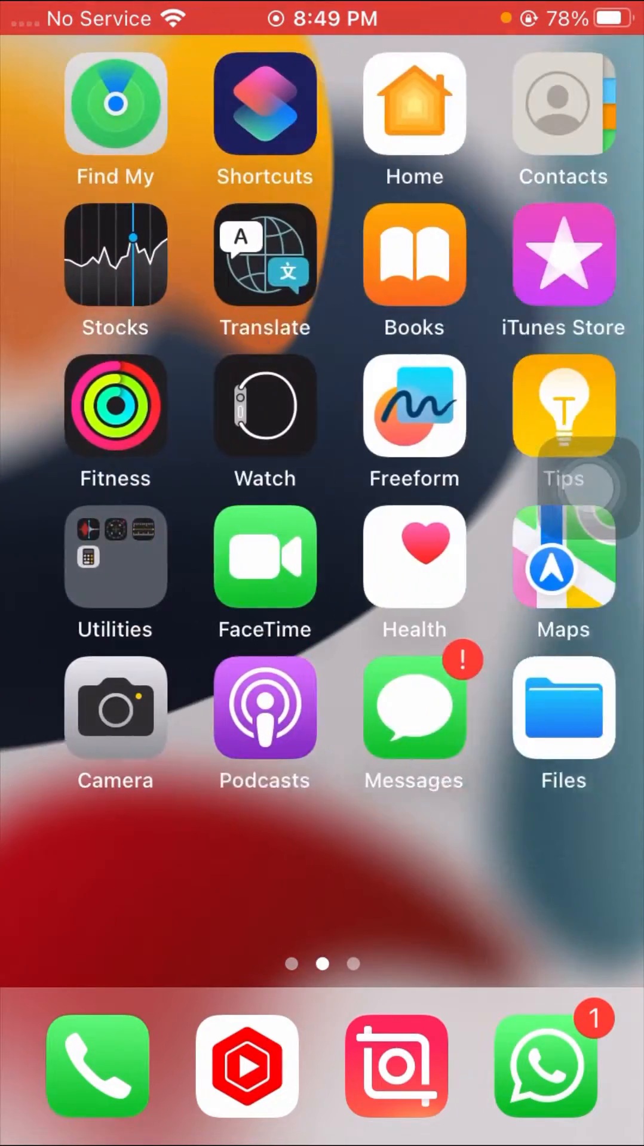
scroll("right", 3)
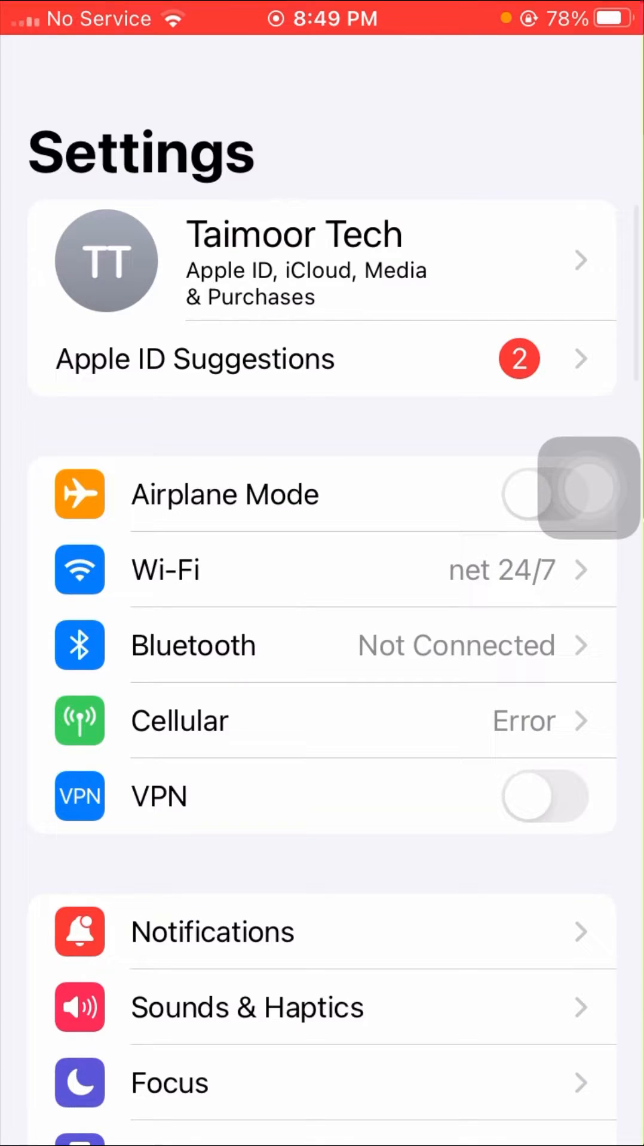
left_click(165, 570)
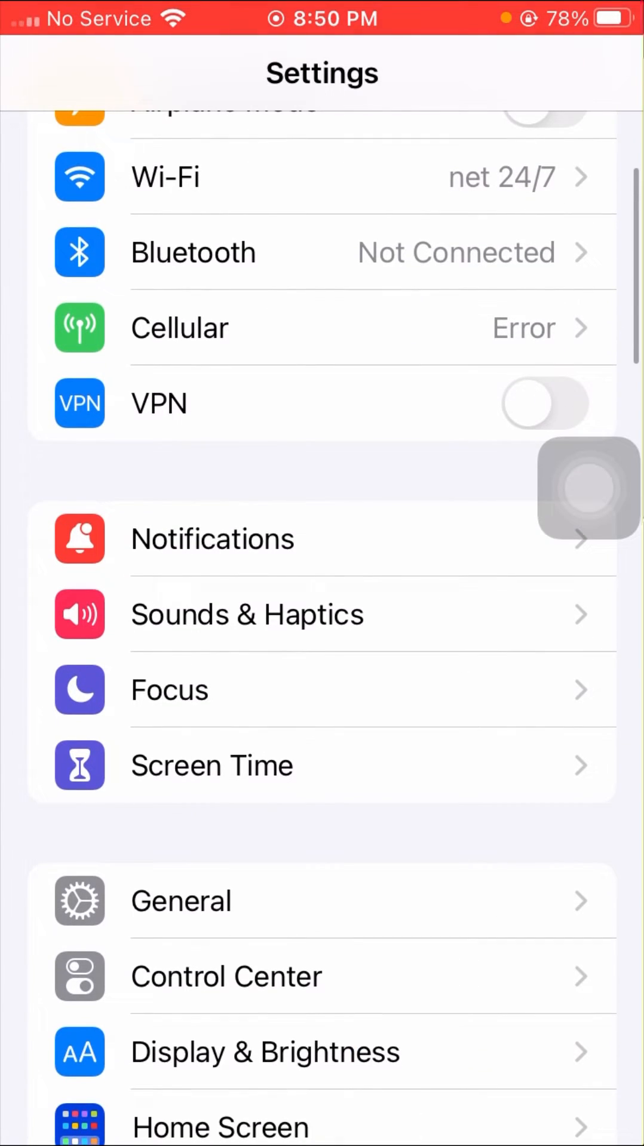
scroll("down", 3)
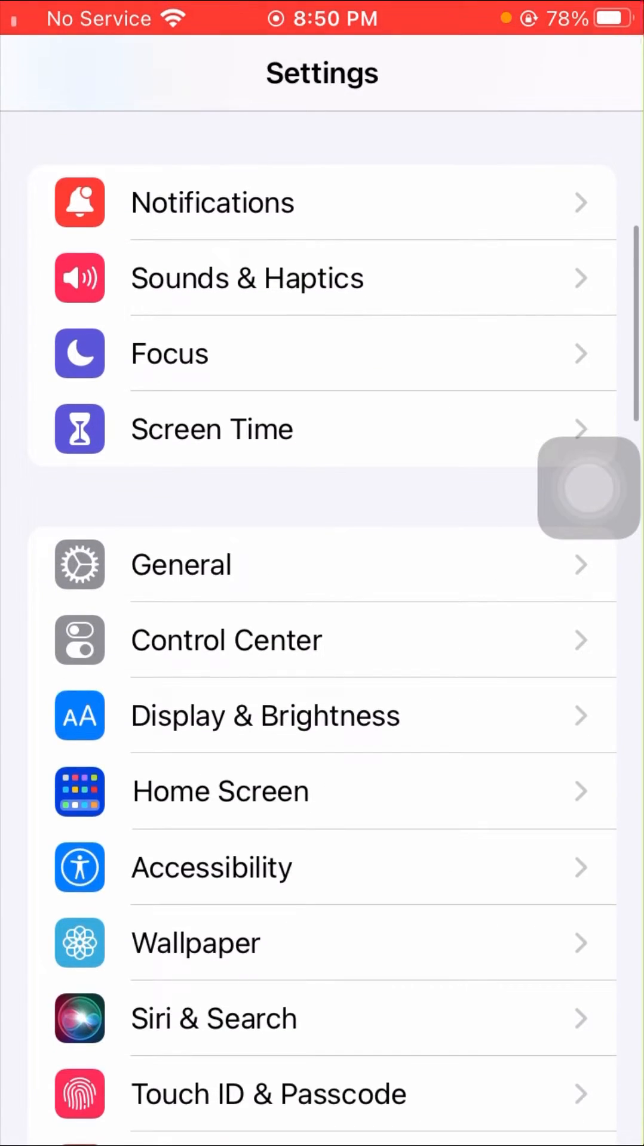
Go to General and open Transfer or Reset iPhone at the bottom of the list
left_click(181, 564)
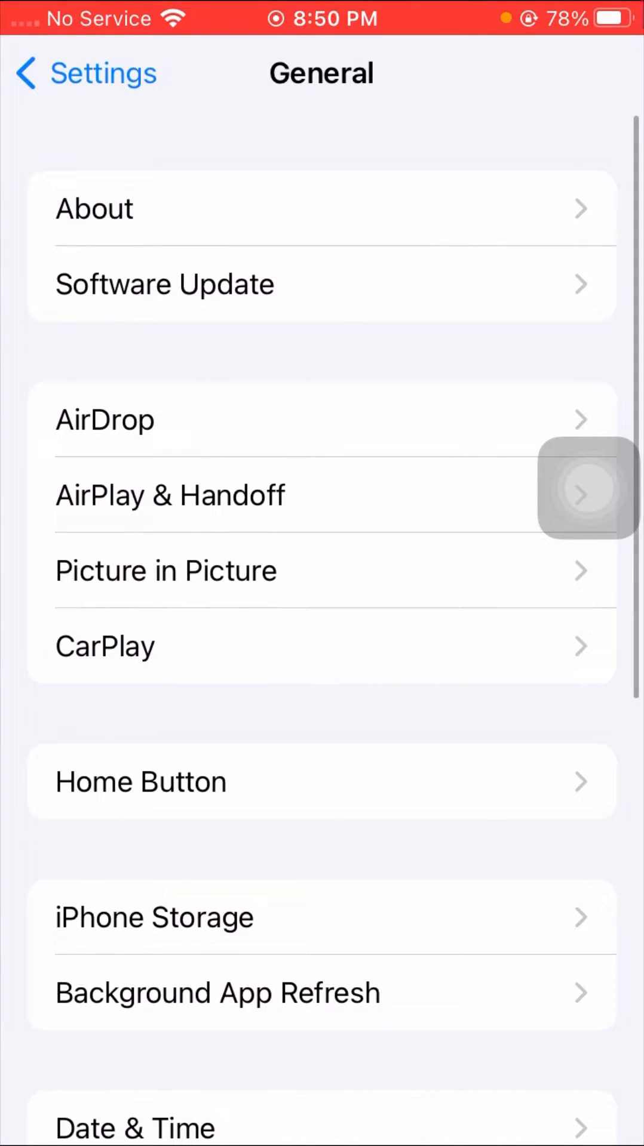
scroll("down", 3)
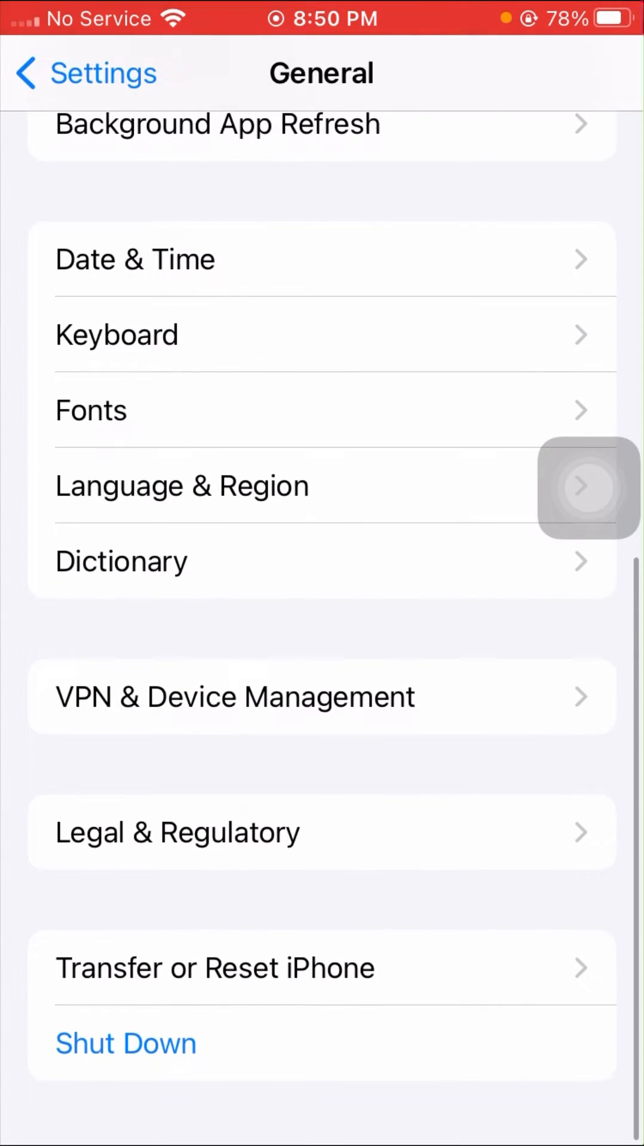
left_click(215, 967)
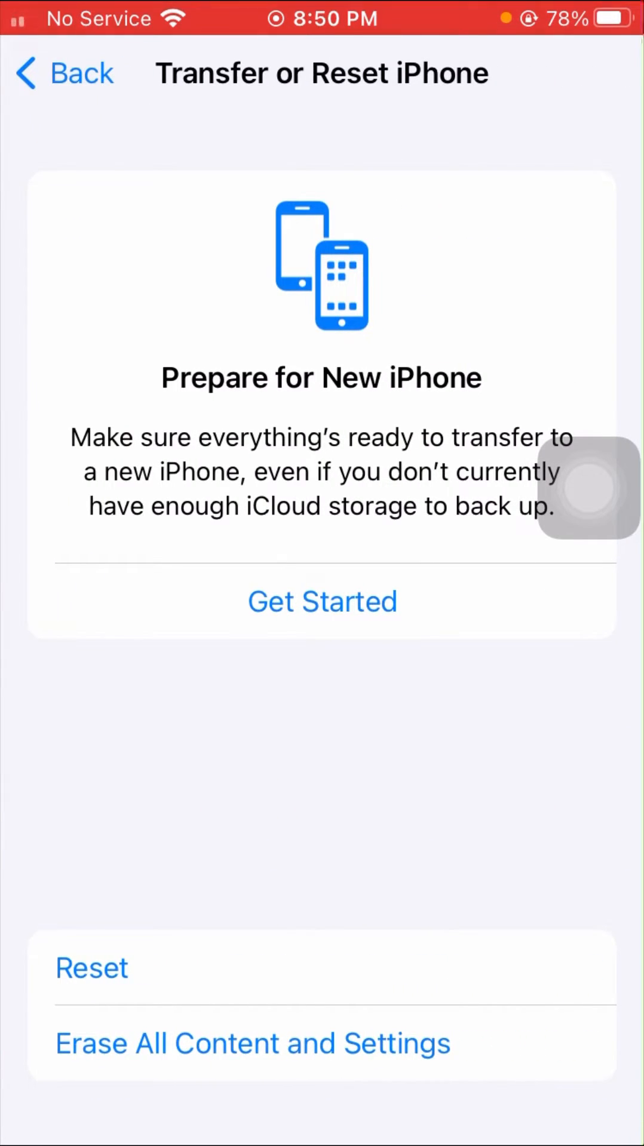
View the Reset options, including Reset Network Settings, then dismiss them and go Home
left_click(92, 967)
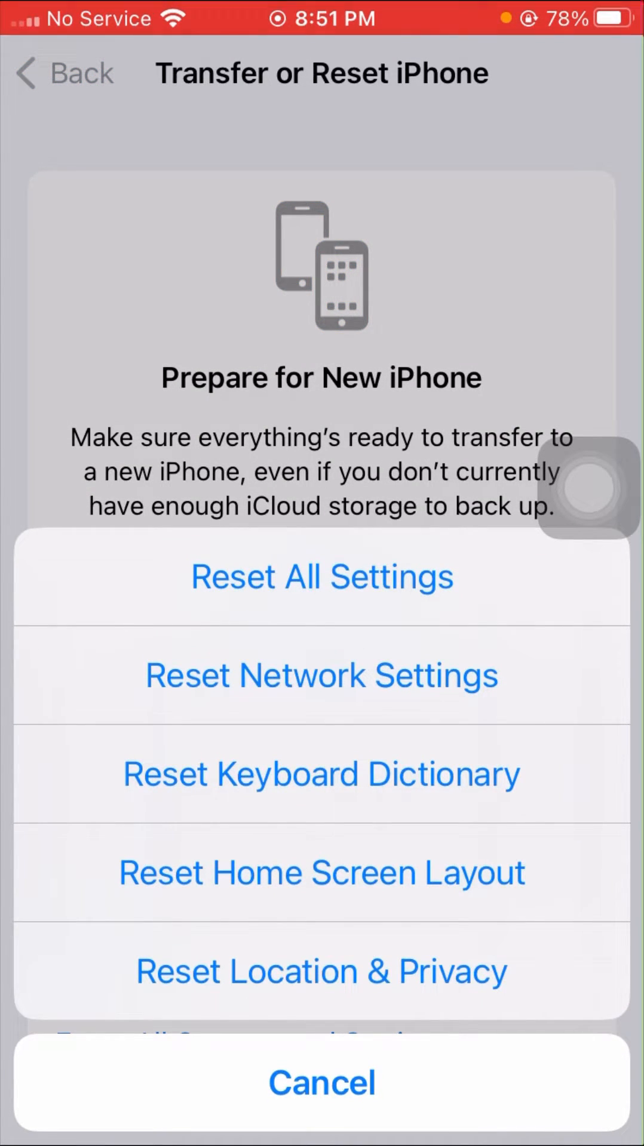
left_click(321, 1083)
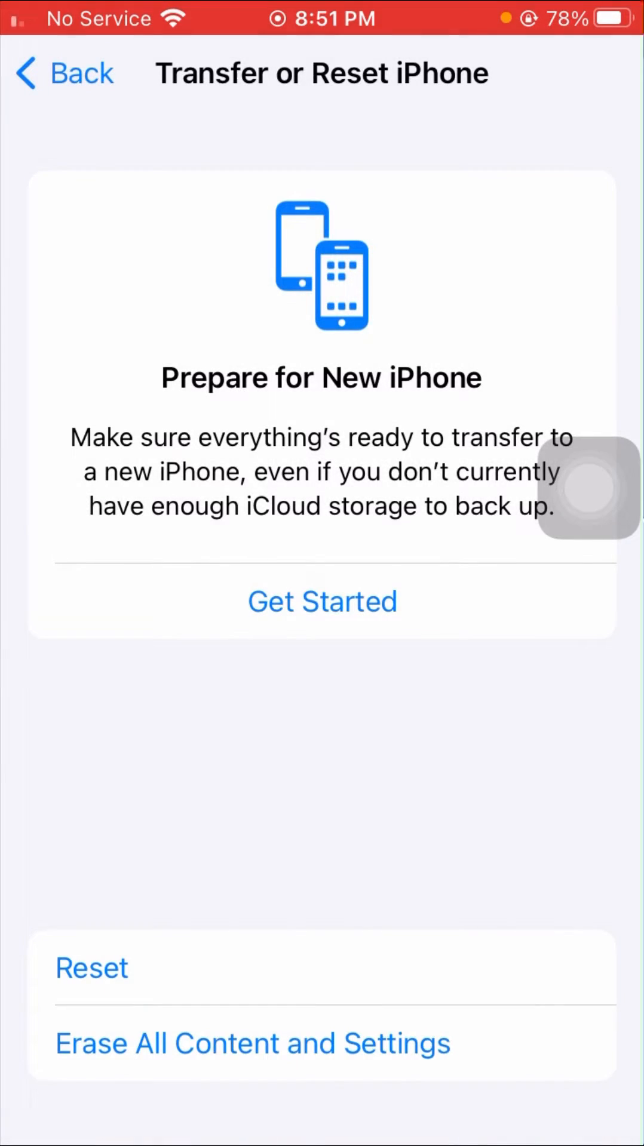
left_click(252, 1043)
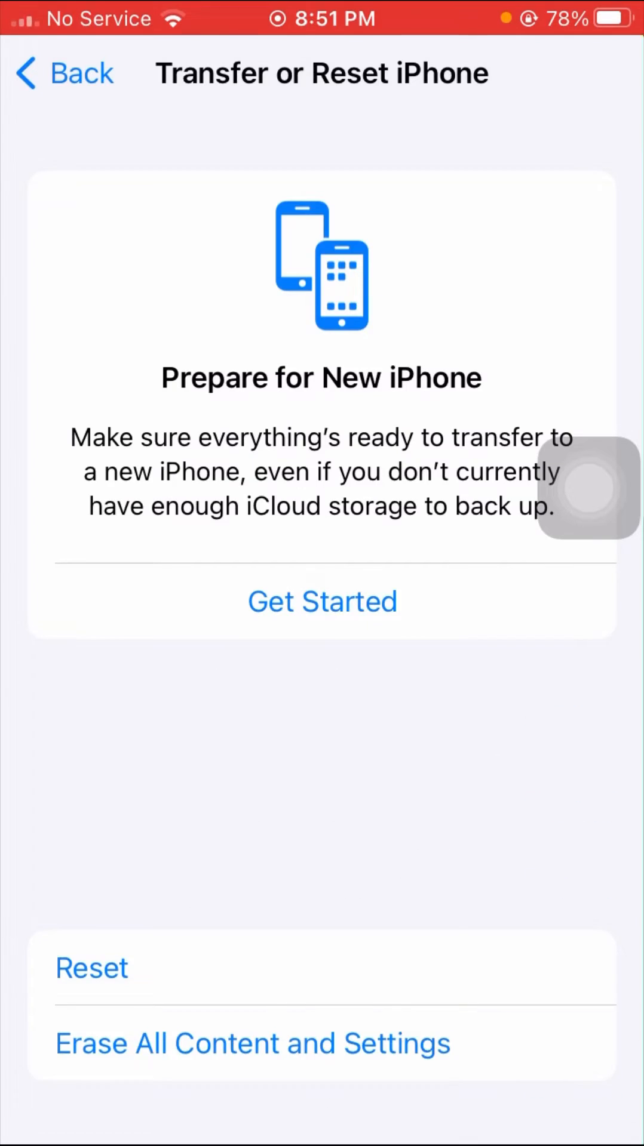
left_click(91, 967)
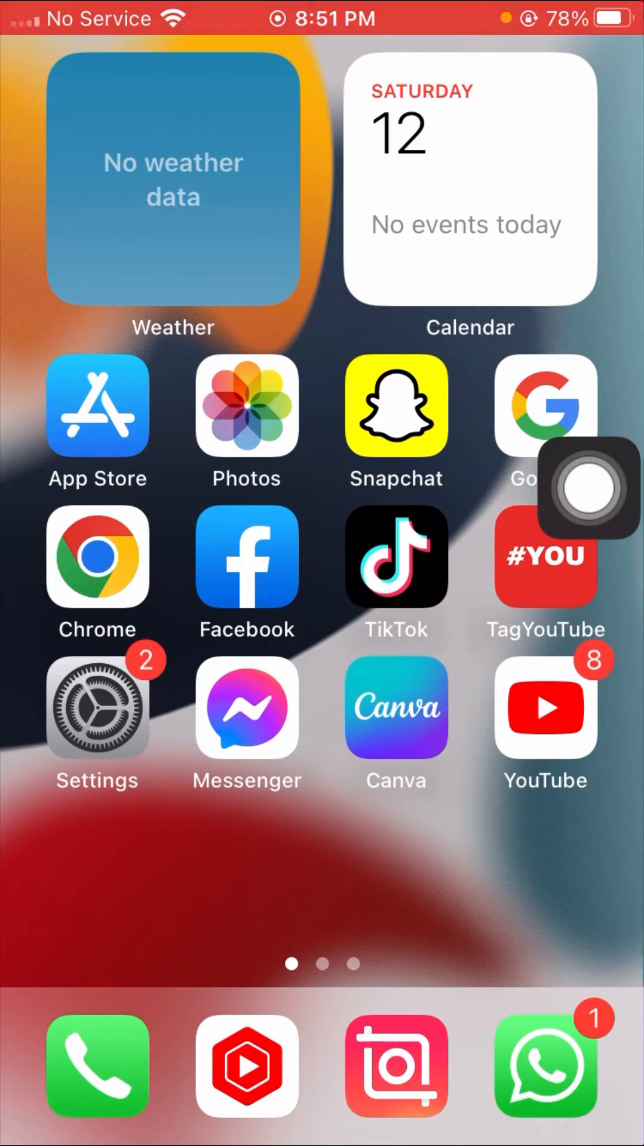
Power off the iPhone using Settings > General > Shut Down
left_click(96, 709)
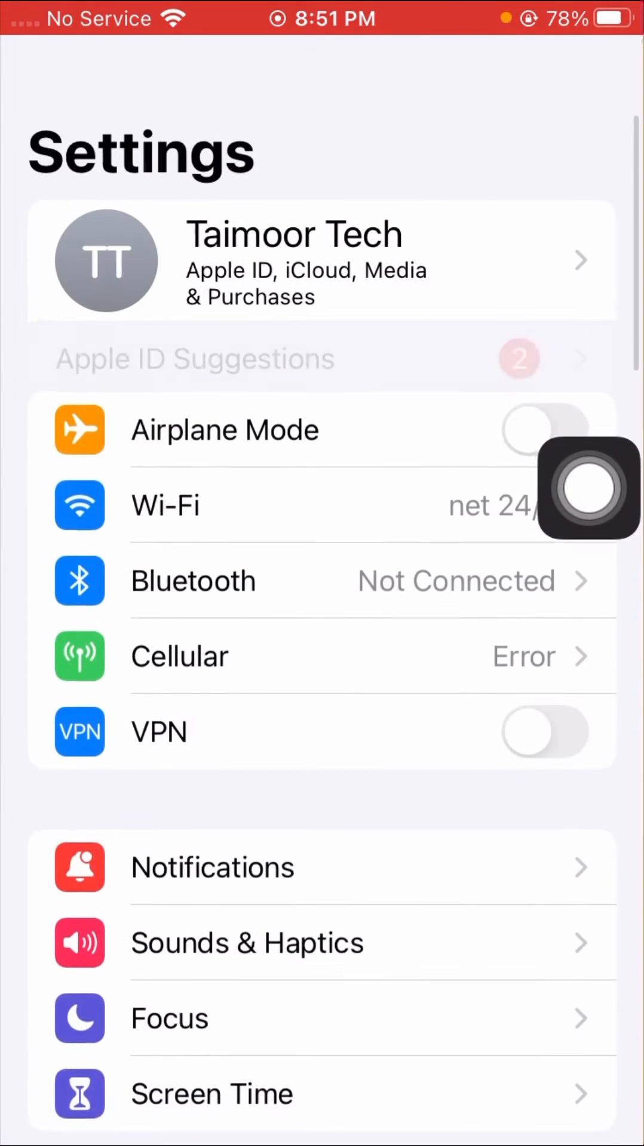
scroll("down", 3)
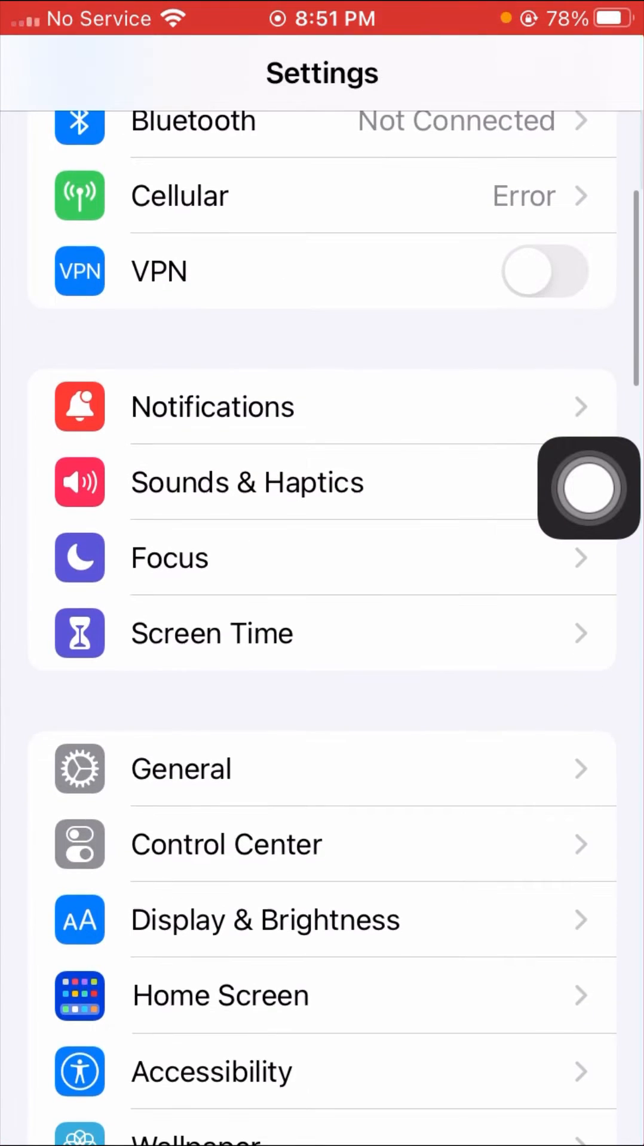
scroll("down", 3)
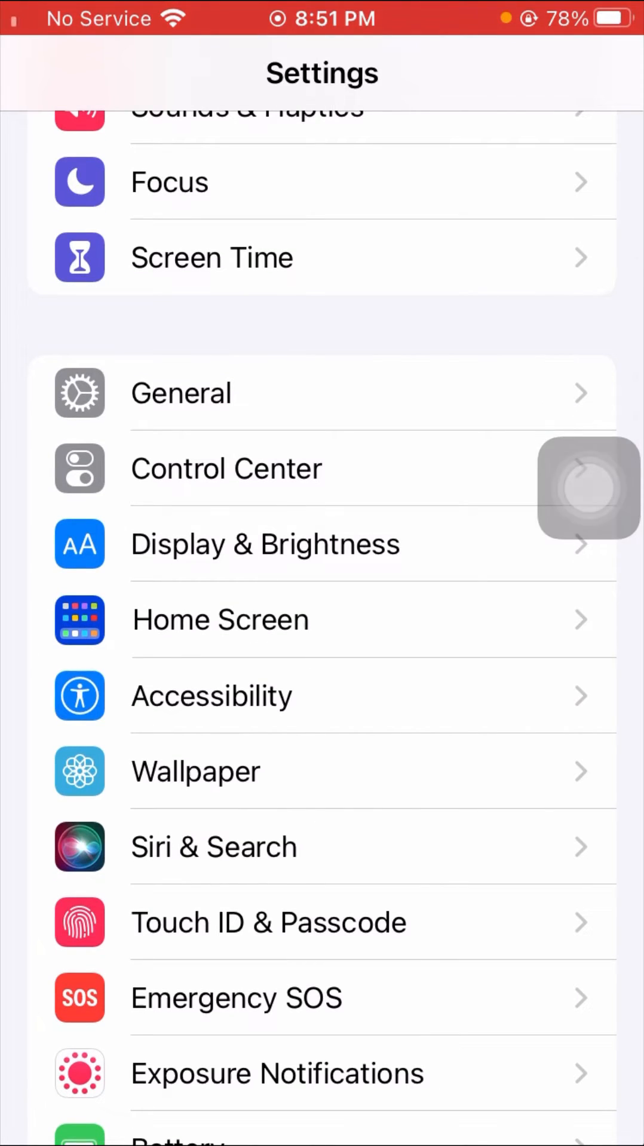
left_click(180, 393)
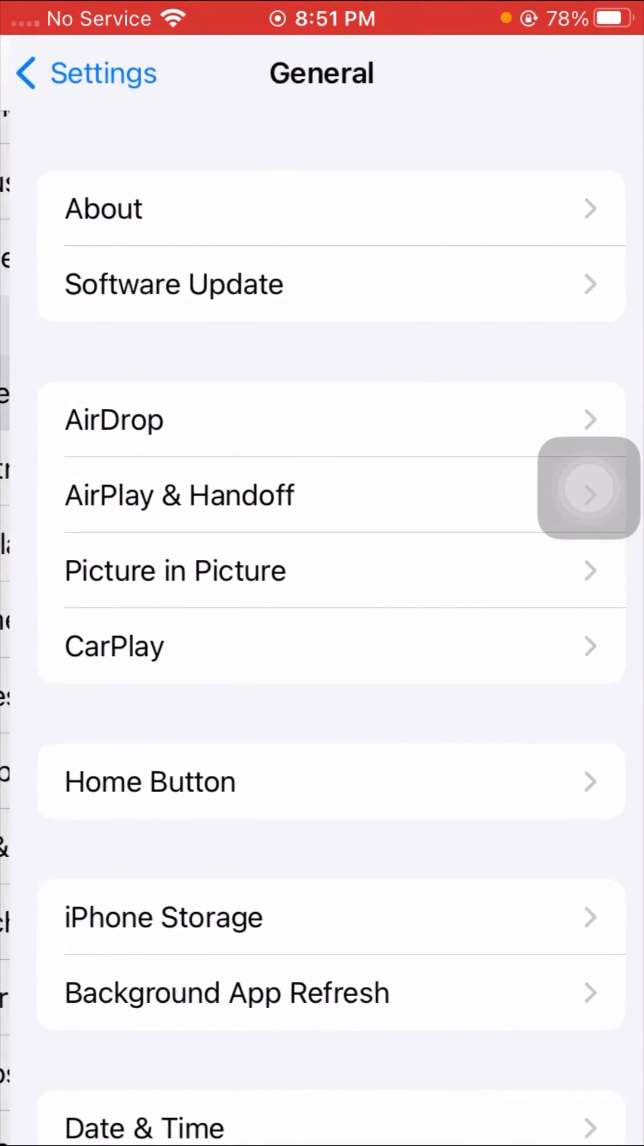
scroll("down", 3)
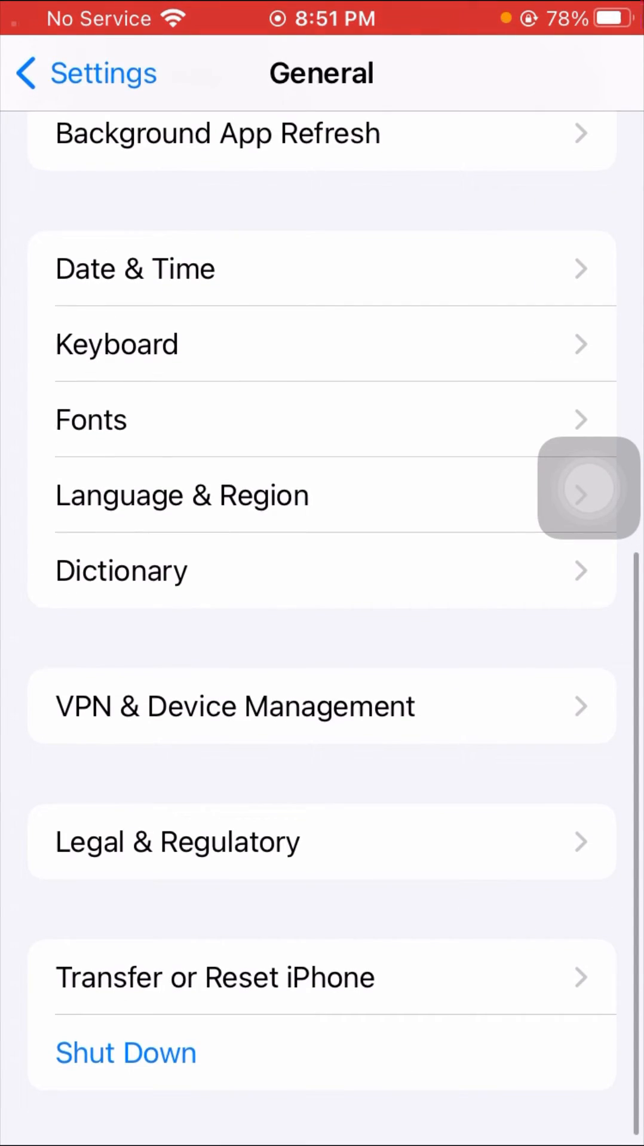
left_click(126, 1053)
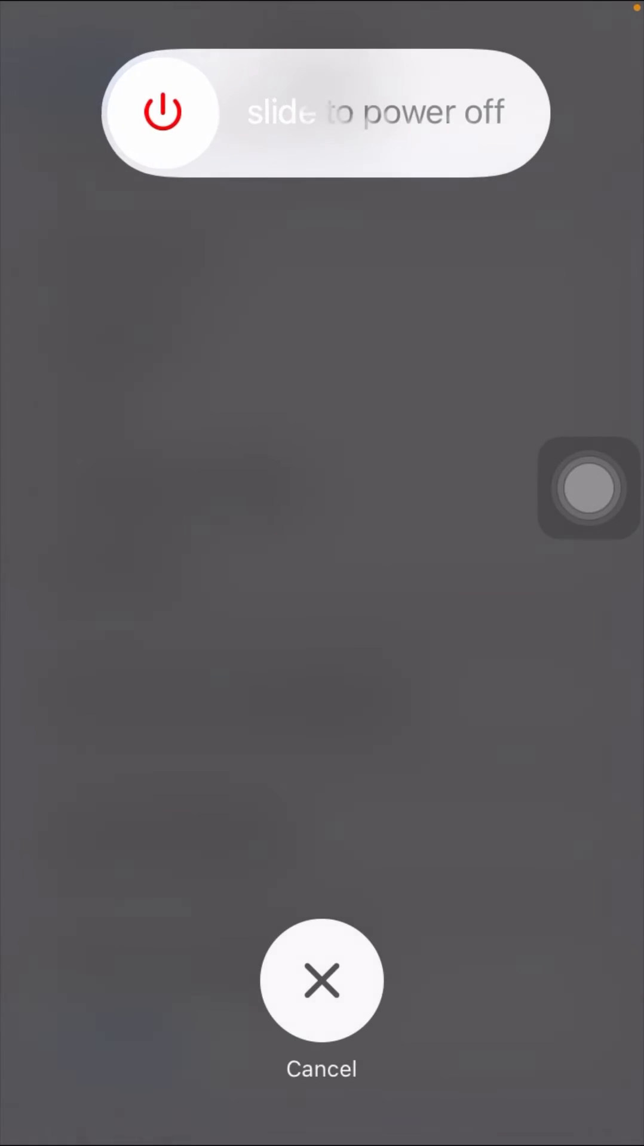
left_click(320, 979)
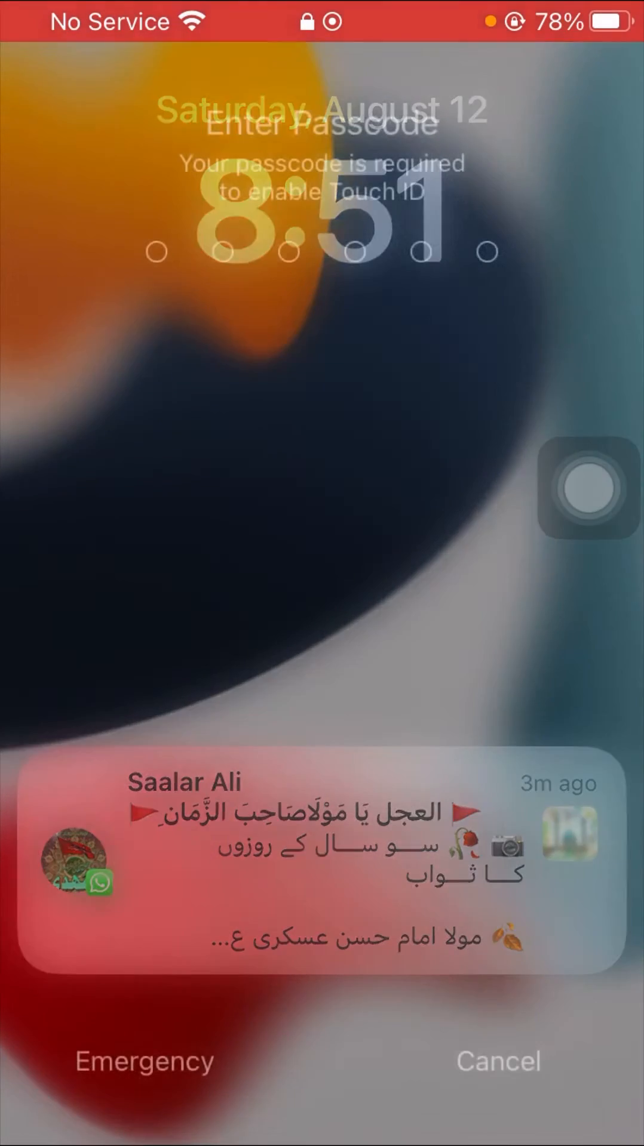